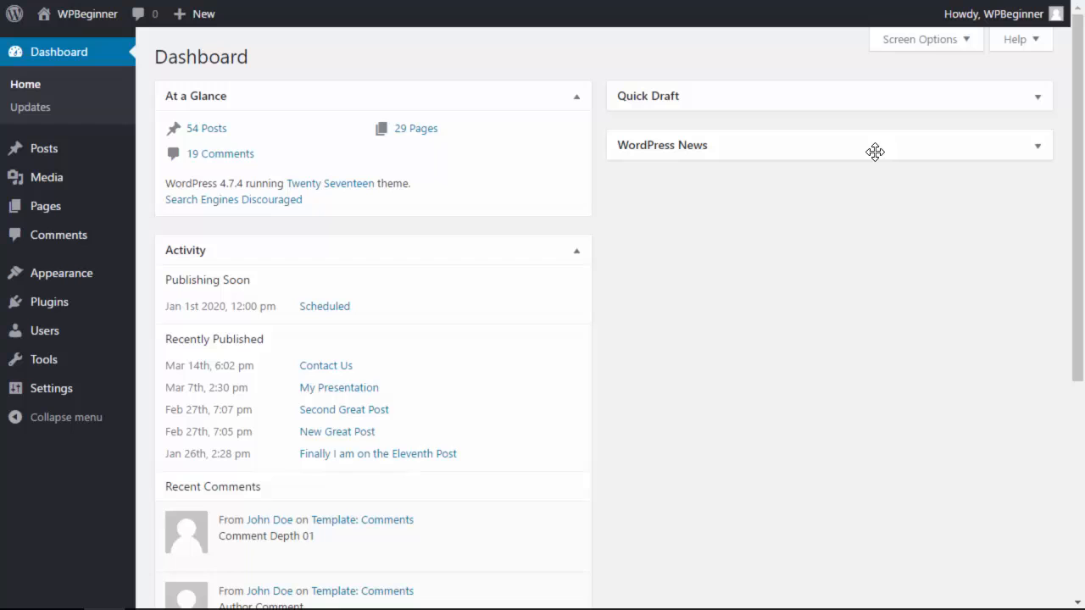
{"action": "mouse_move", "coordinate": [44, 302]}
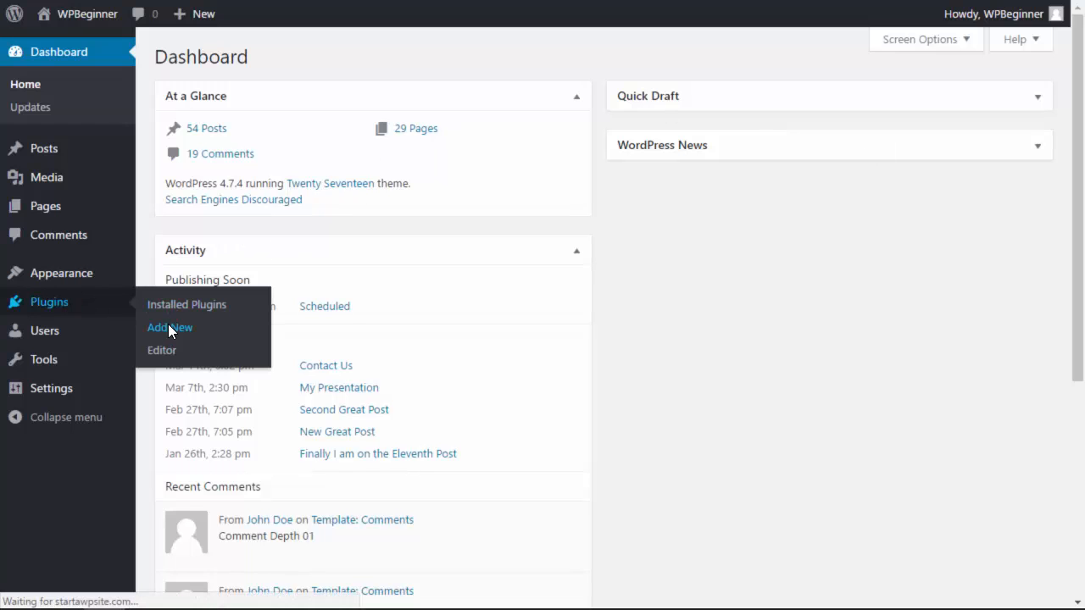
- Find the WP-Optimize plugin from Add New, install it and activate it
{"action": "left_click", "coordinate": [170, 327]}
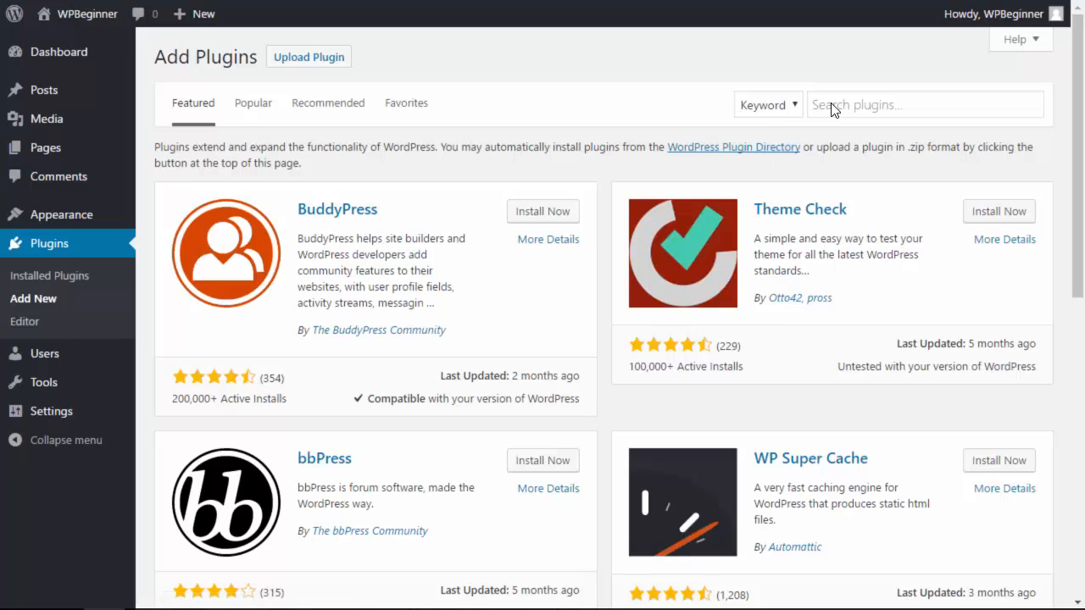
{"action": "type", "text": "WP-Optimize"}
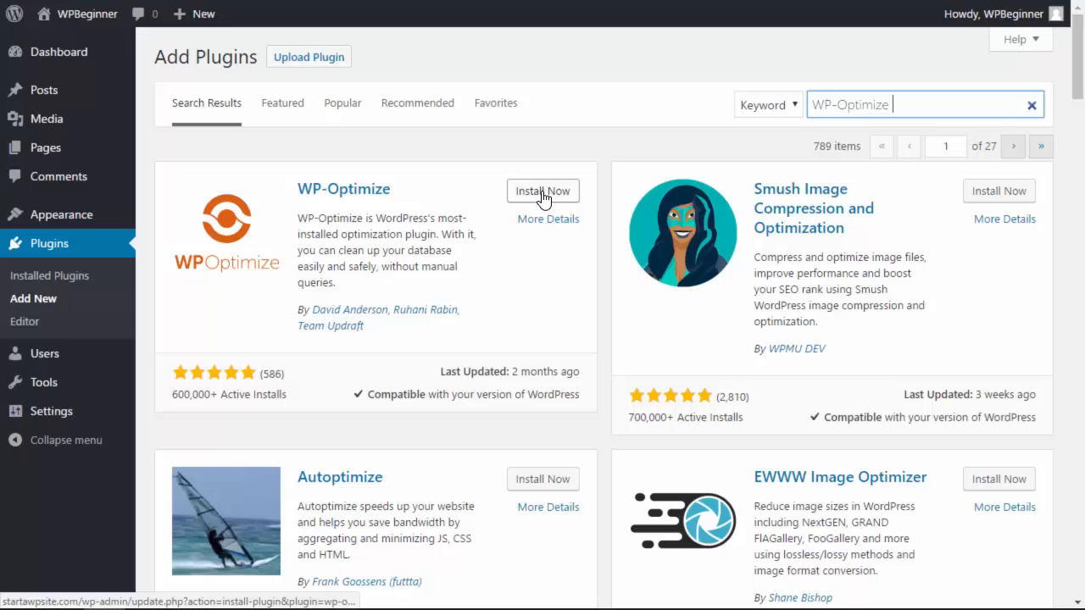
{"action": "left_click", "coordinate": [543, 189]}
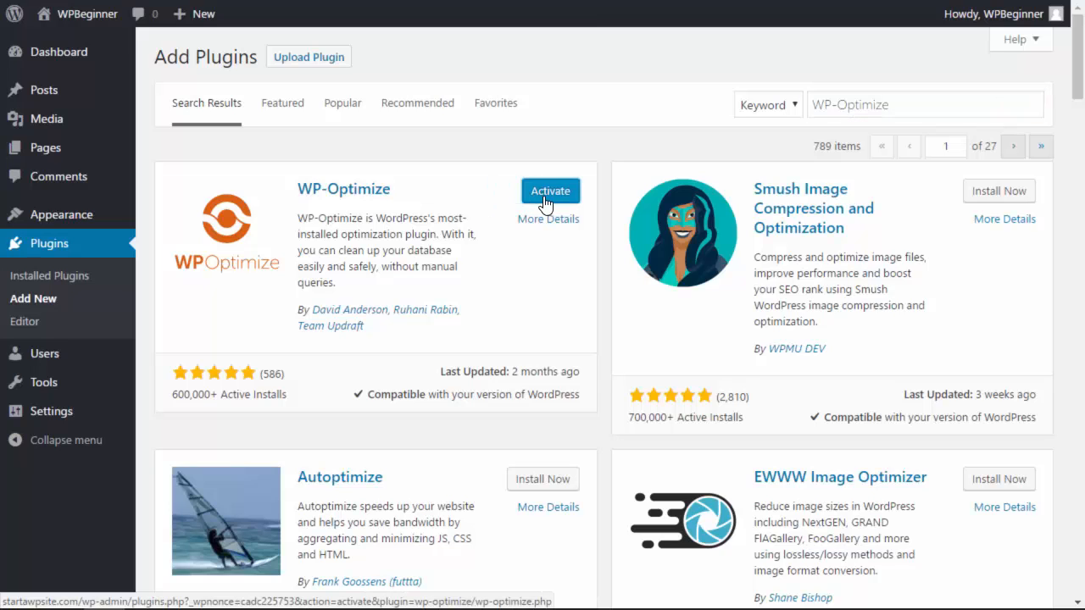
{"action": "left_click", "coordinate": [549, 190]}
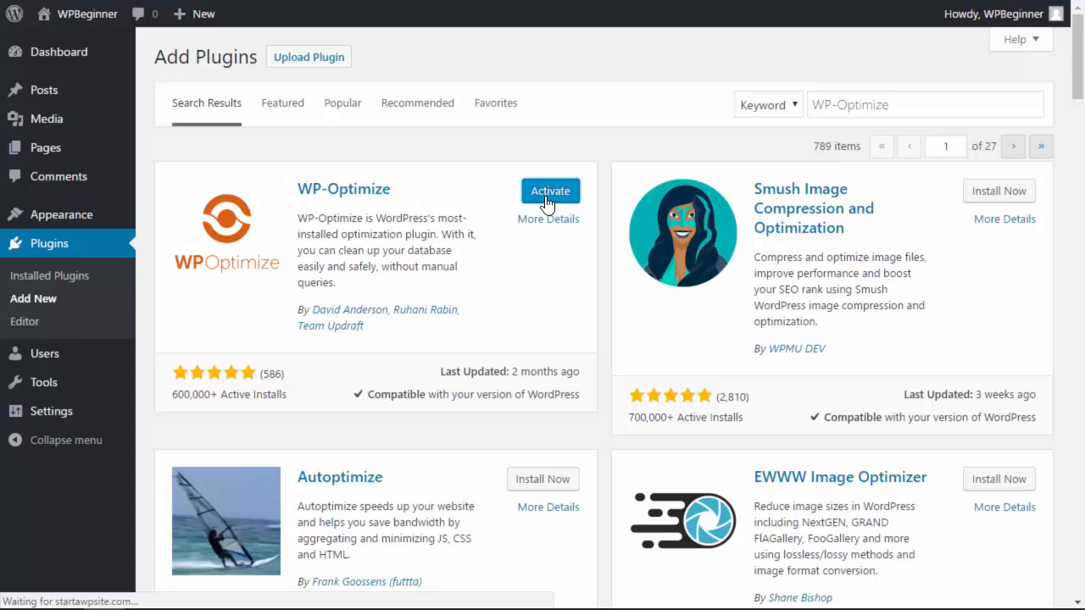
{"action": "left_click", "coordinate": [549, 189]}
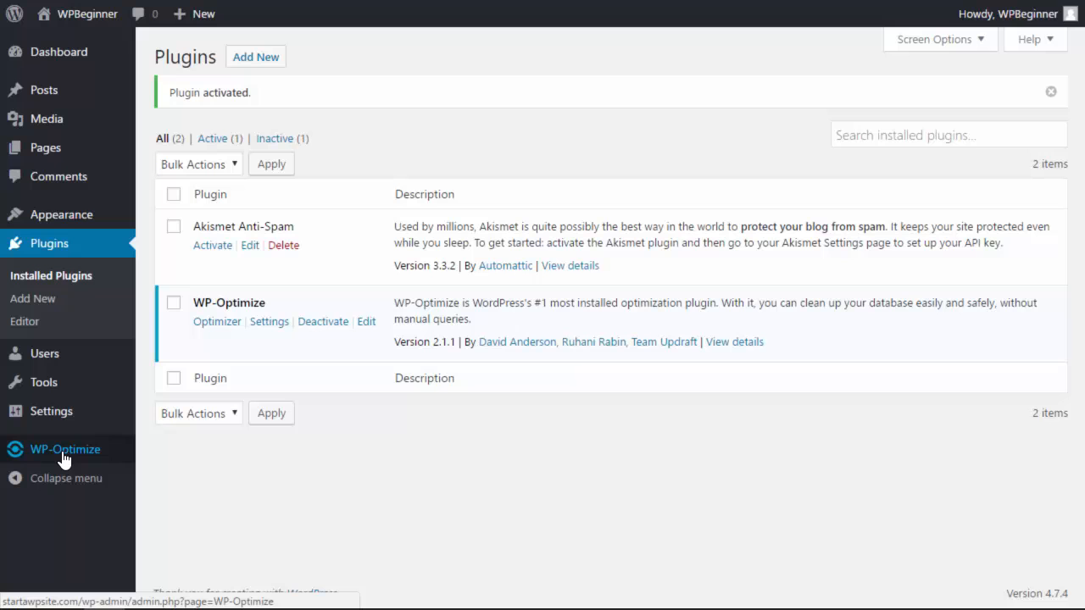
- Go to the WP-Optimize page and review the database clean-up task list and current database size
{"action": "left_click", "coordinate": [64, 450]}
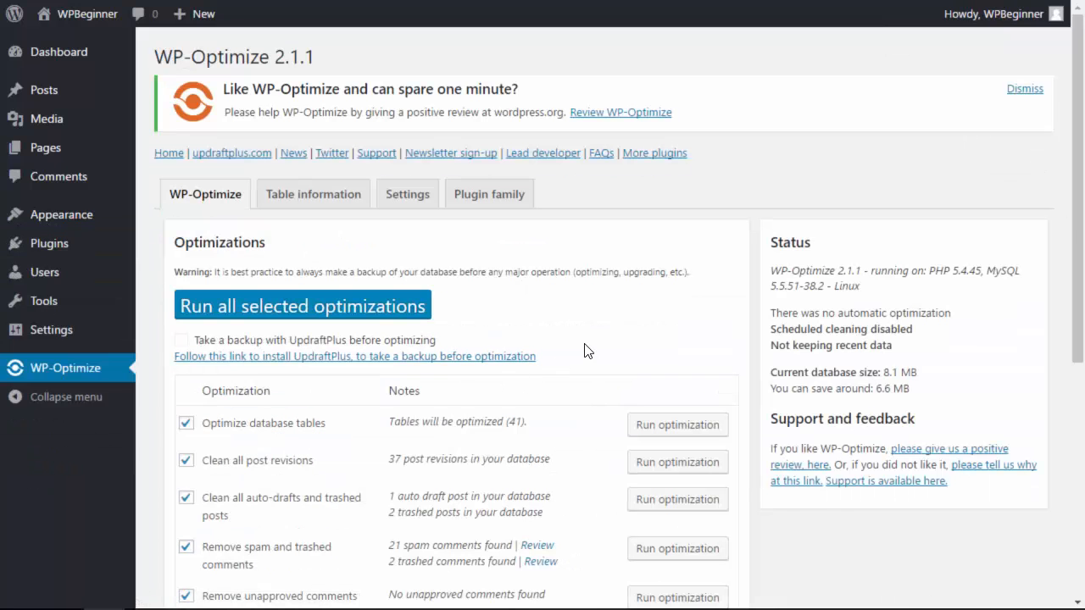
{"action": "scroll", "scroll_direction": "down", "scroll_amount": 3}
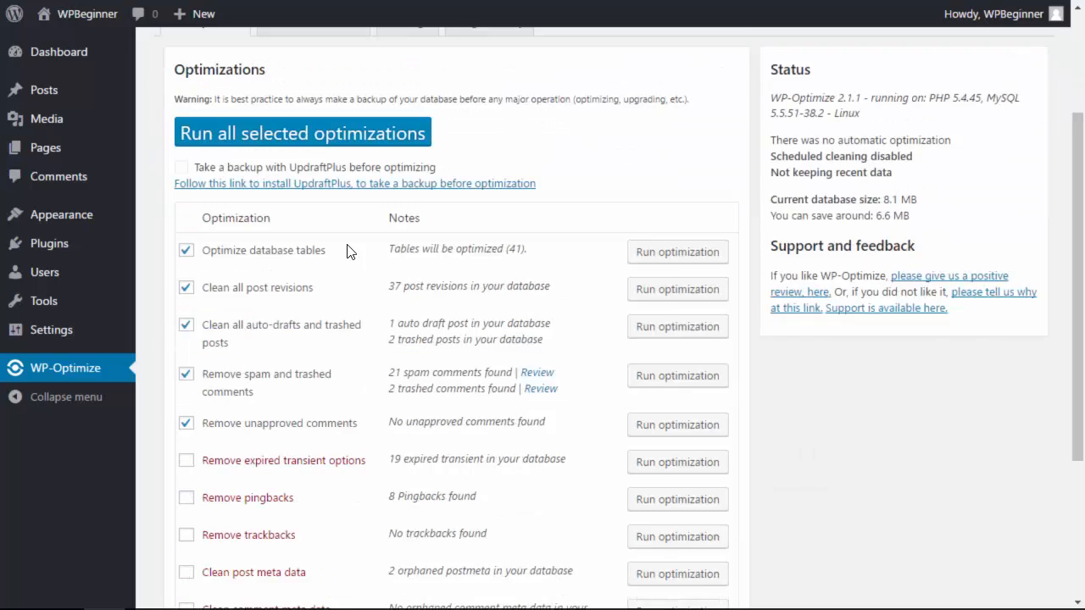
{"action": "scroll", "scroll_direction": "down", "scroll_amount": 3}
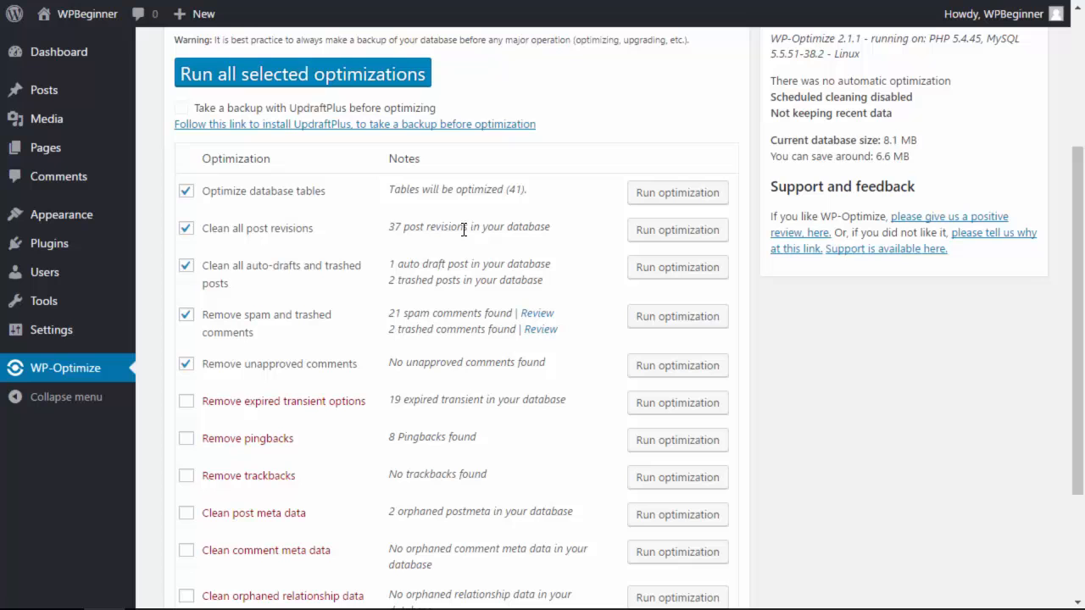
{"action": "mouse_move", "coordinate": [369, 237]}
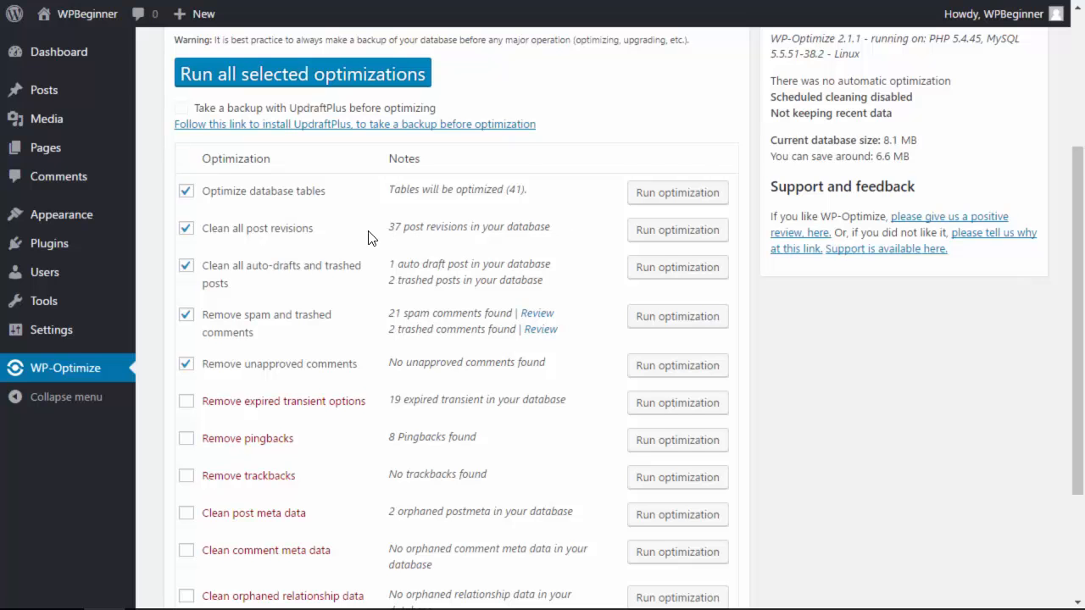
{"action": "scroll", "scroll_direction": "down", "scroll_amount": 3}
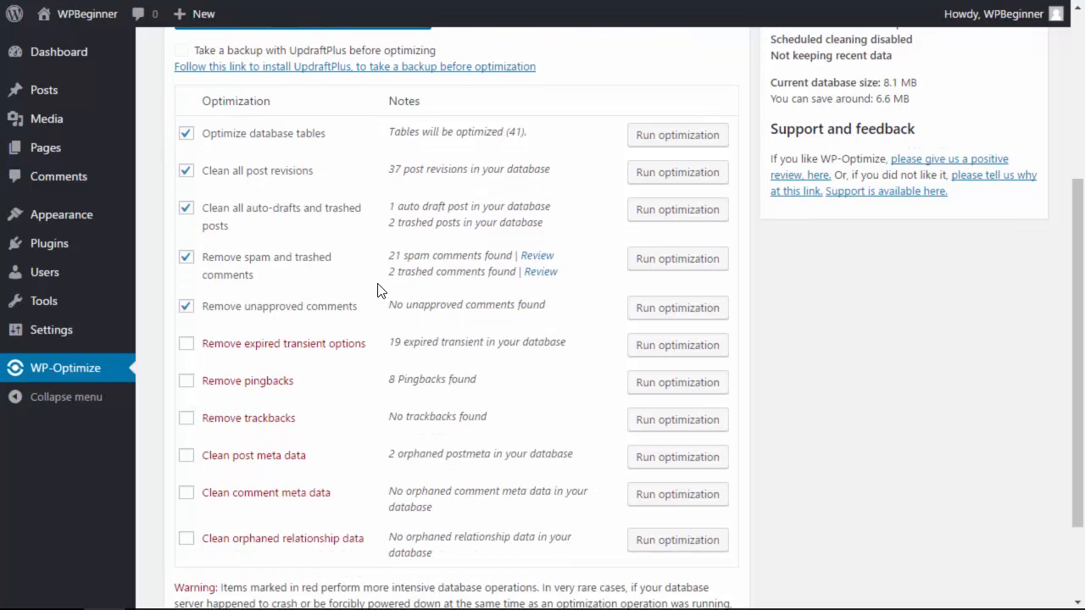
{"action": "scroll", "scroll_direction": "down", "scroll_amount": 3}
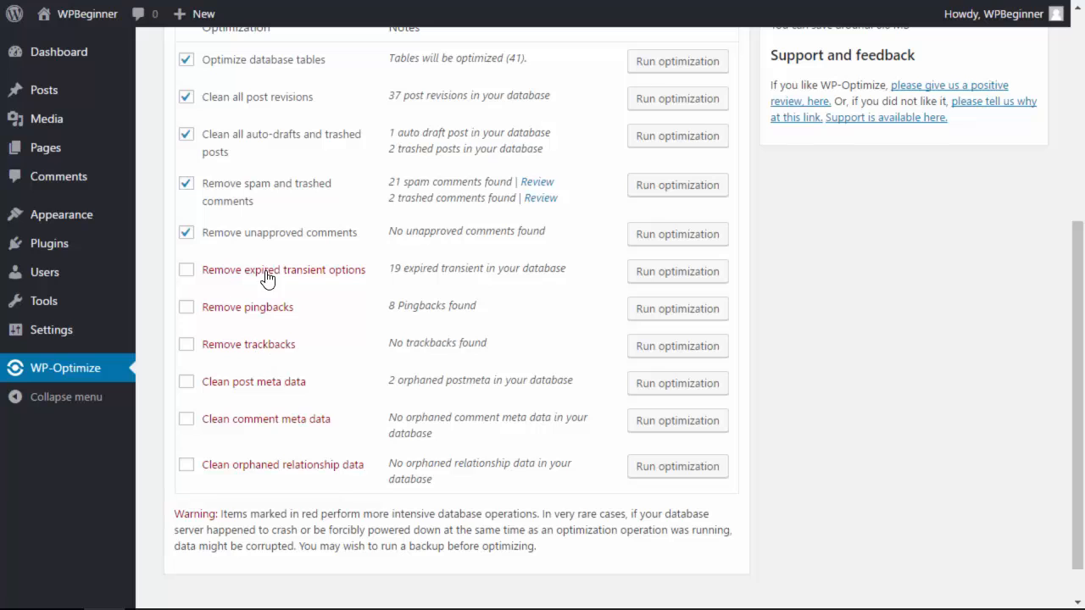
{"action": "scroll", "scroll_direction": "down", "scroll_amount": 3}
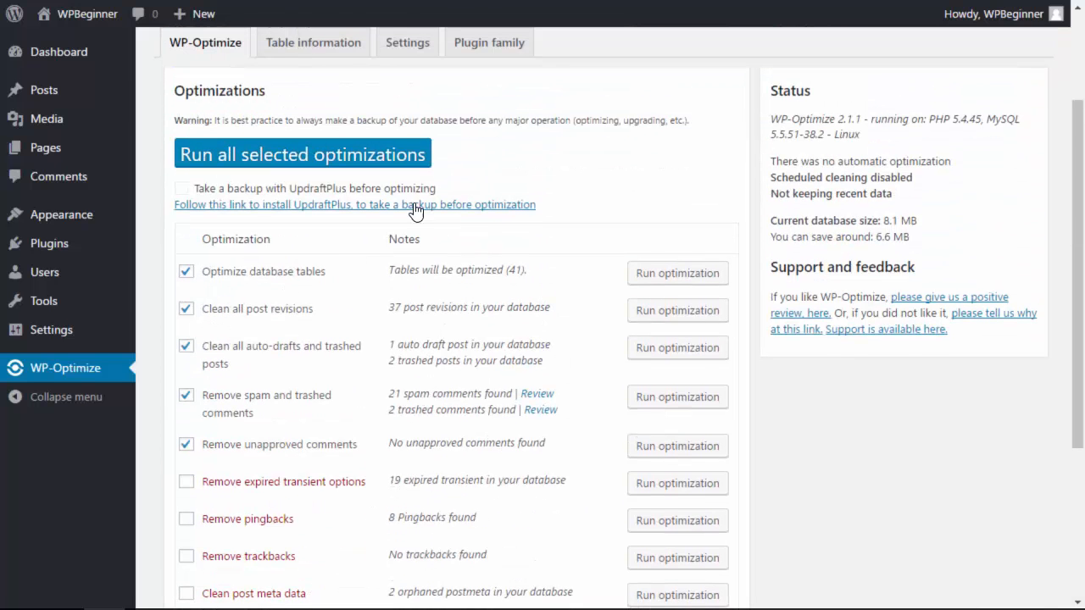
- Run all selected optimizations, shrinking the database from 8.1 MB to 1.4 MB (6.7 MB cleaned)
{"action": "left_click", "coordinate": [301, 153]}
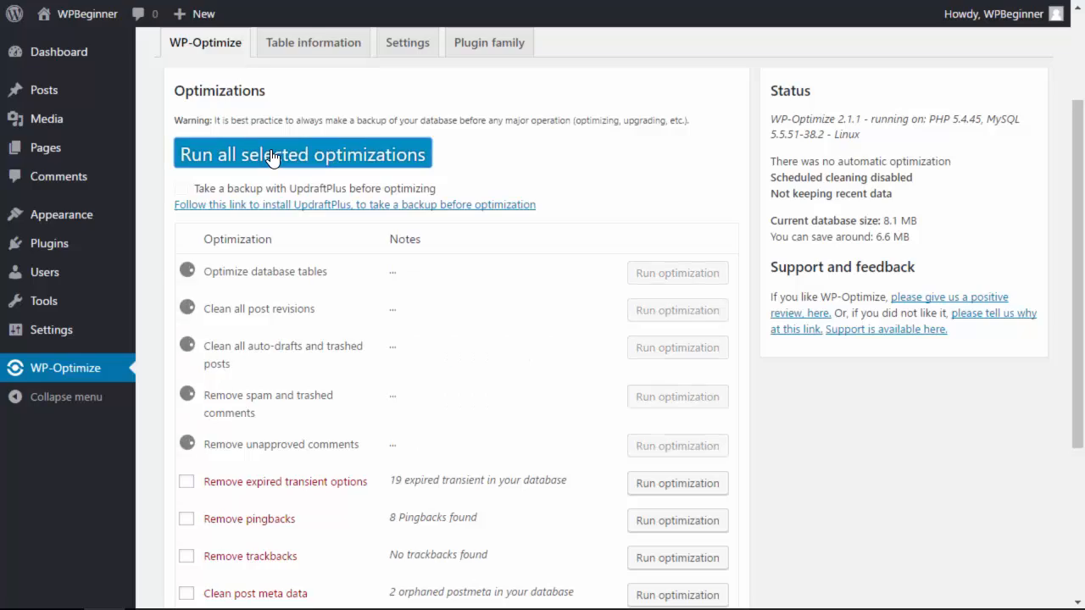
{"action": "left_click", "coordinate": [301, 152]}
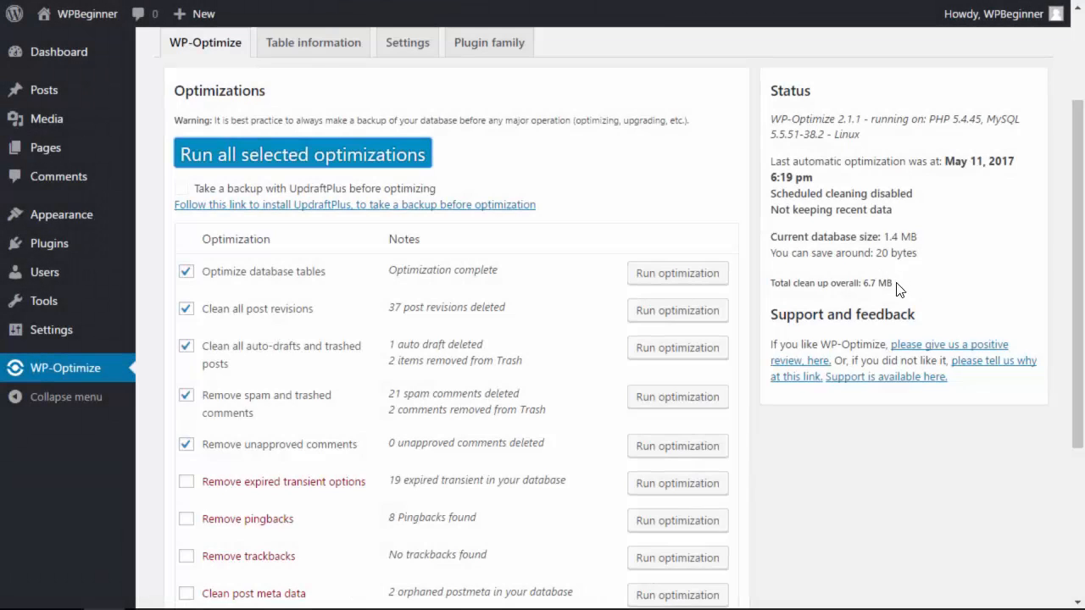
{"action": "mouse_move", "coordinate": [908, 292]}
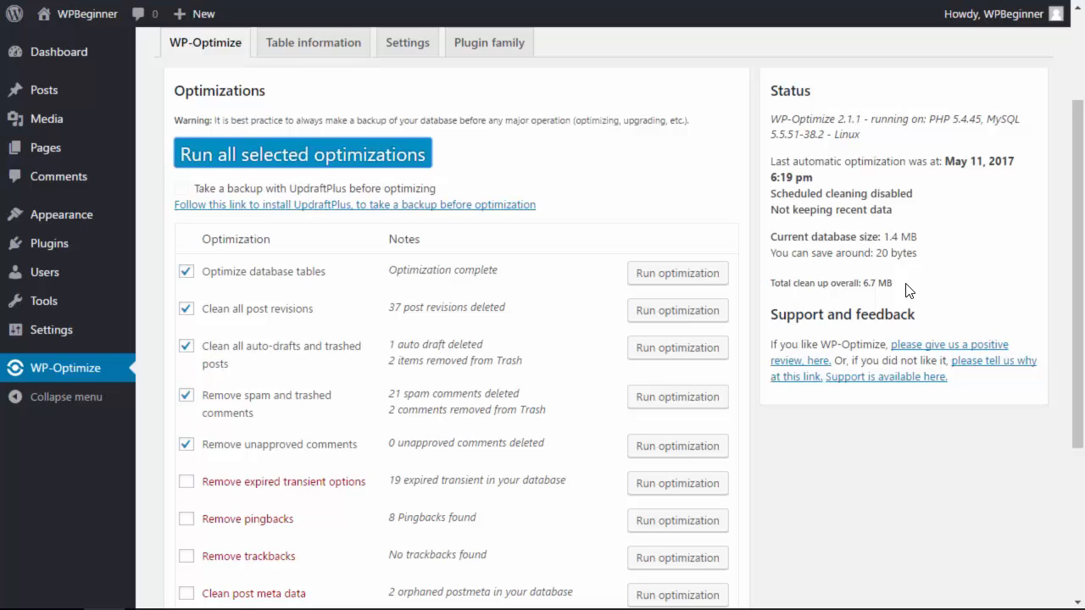
{"action": "mouse_move", "coordinate": [992, 256]}
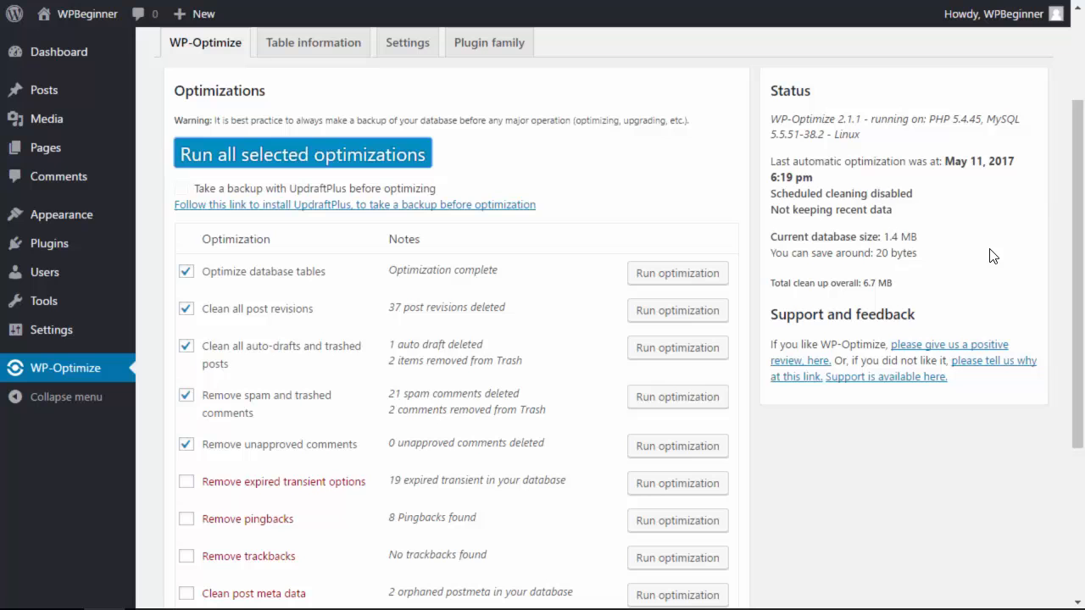
- In WP-Optimize Settings, enable weekly scheduled clean-up and save the settings
{"action": "left_click", "coordinate": [406, 42]}
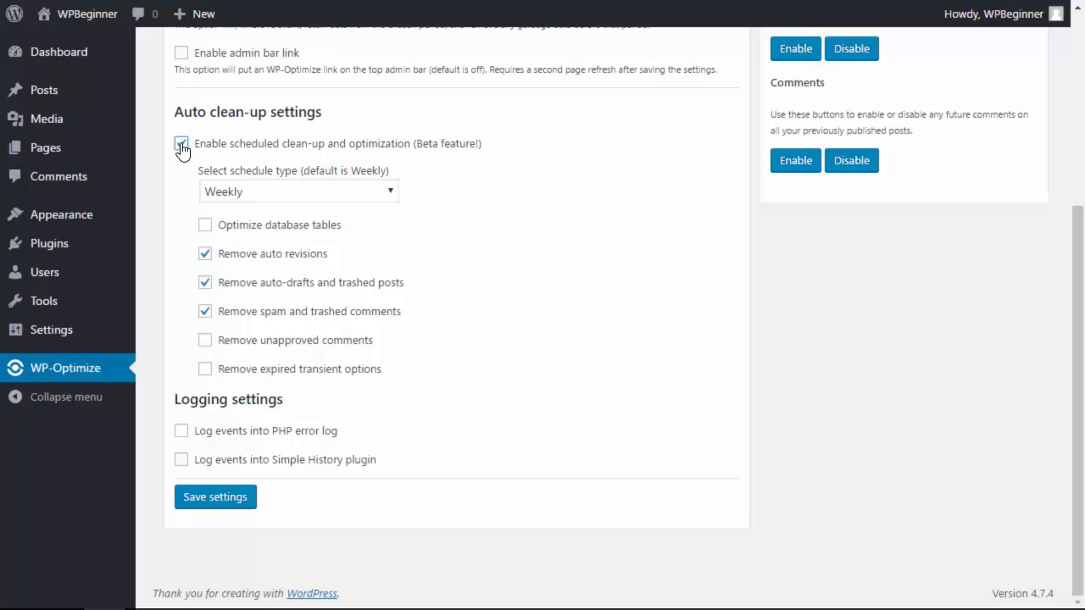
{"action": "left_click", "coordinate": [214, 496]}
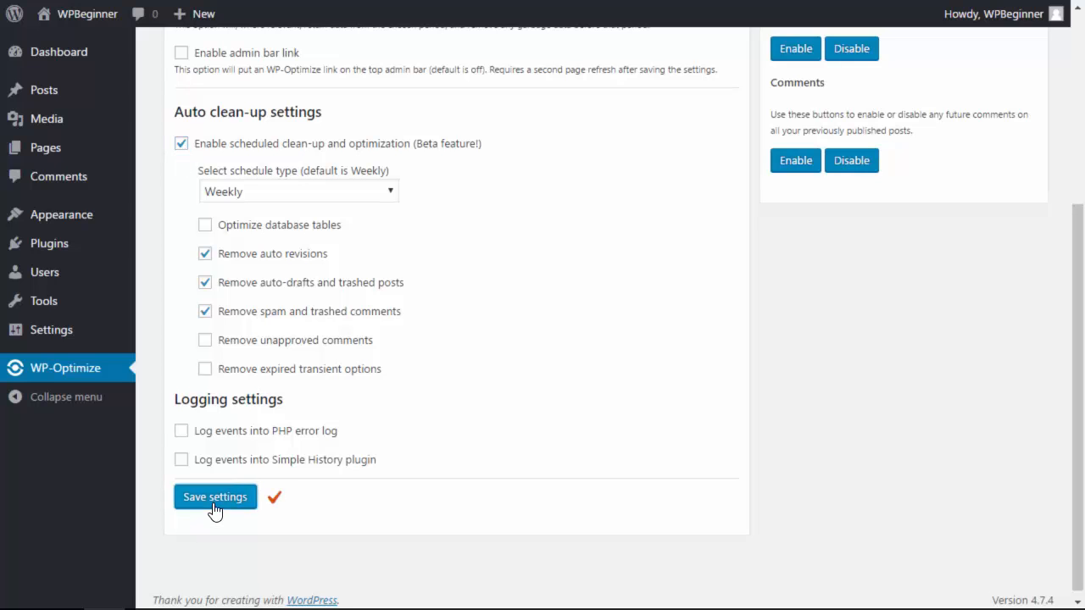